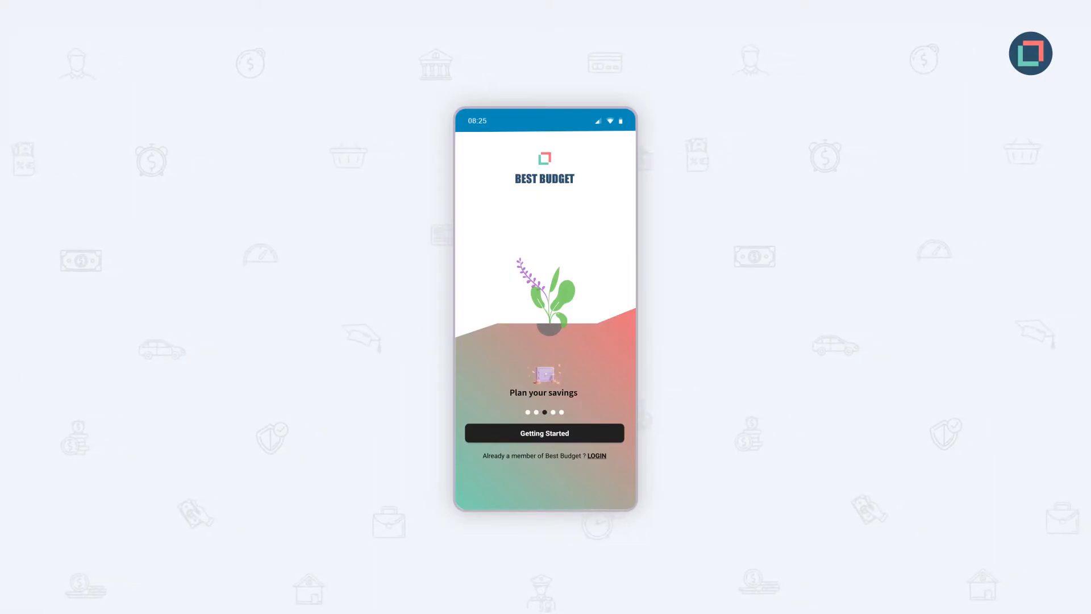
# Step: Swipe through the onboarding carousel to reach the installed Best Budget Play Store listing
pyautogui.hscroll(-3)
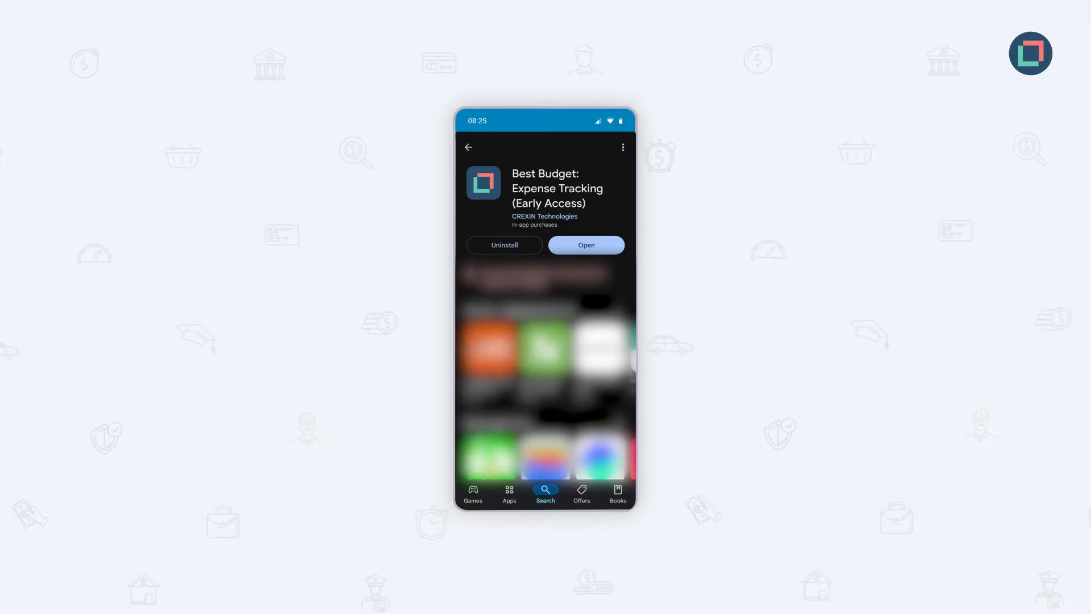
# Step: Launch the installed Best Budget app from its Play Store listing to reach the sign-up form
pyautogui.click(586, 246)
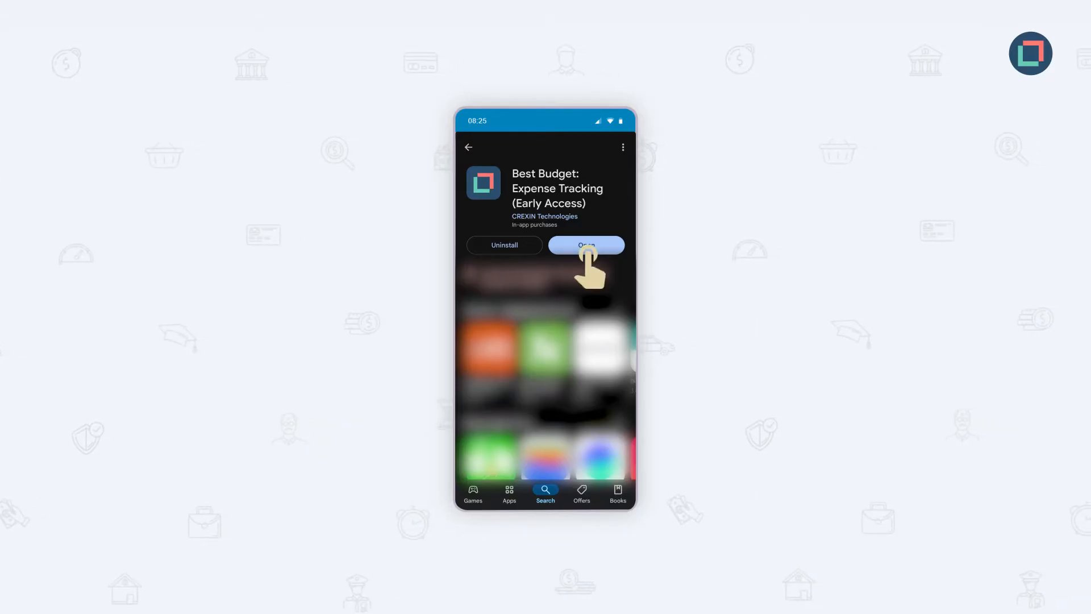
pyautogui.click(587, 245)
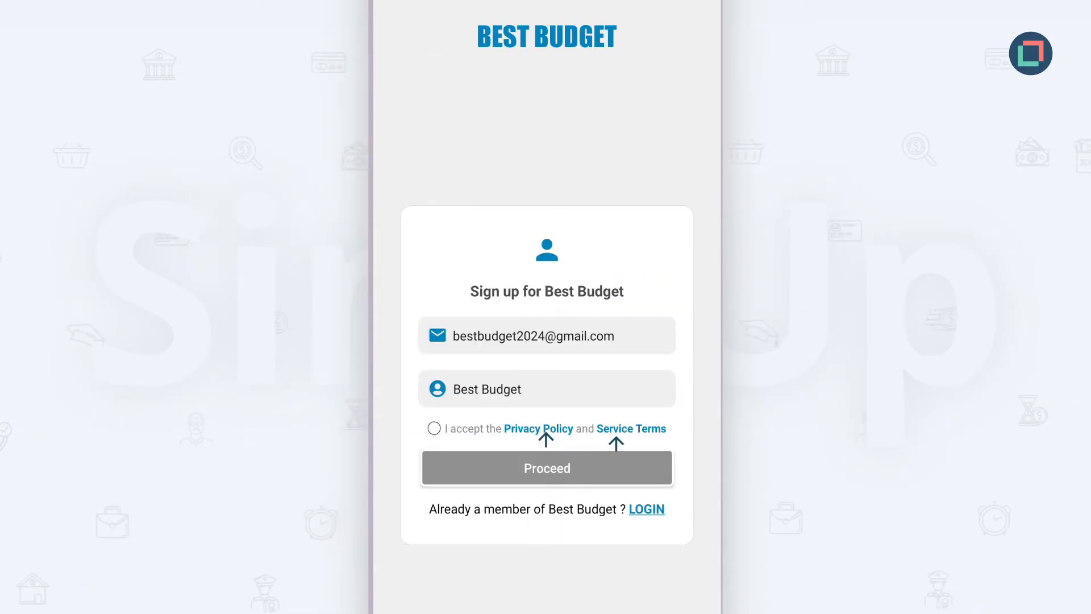
# Step: Accept the Privacy Policy and Service Terms, submit sign-up and verify the email via VERIFY NOW
pyautogui.click(433, 429)
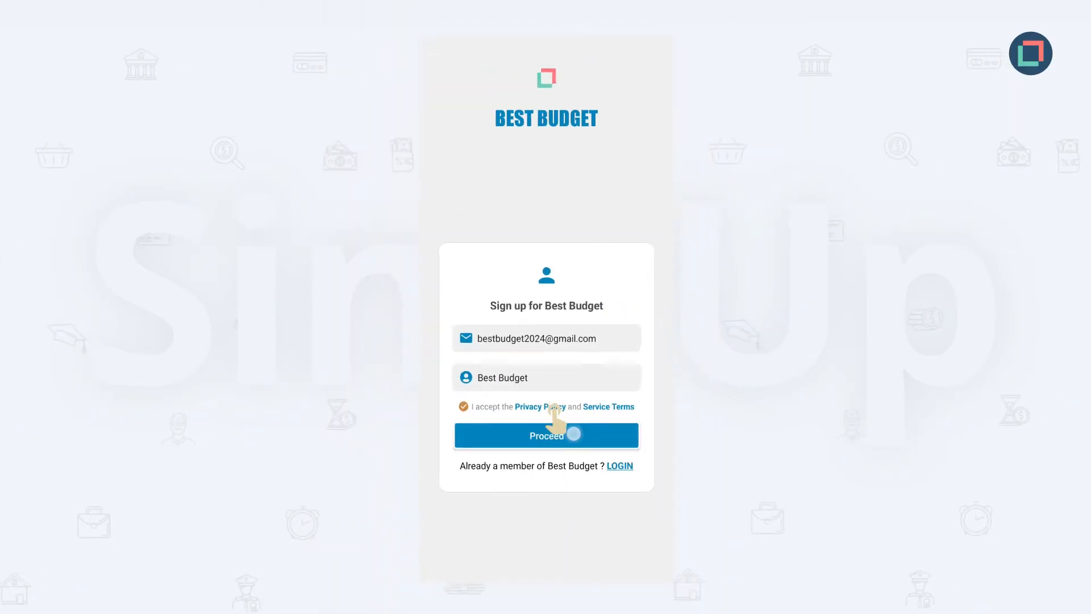
pyautogui.click(545, 435)
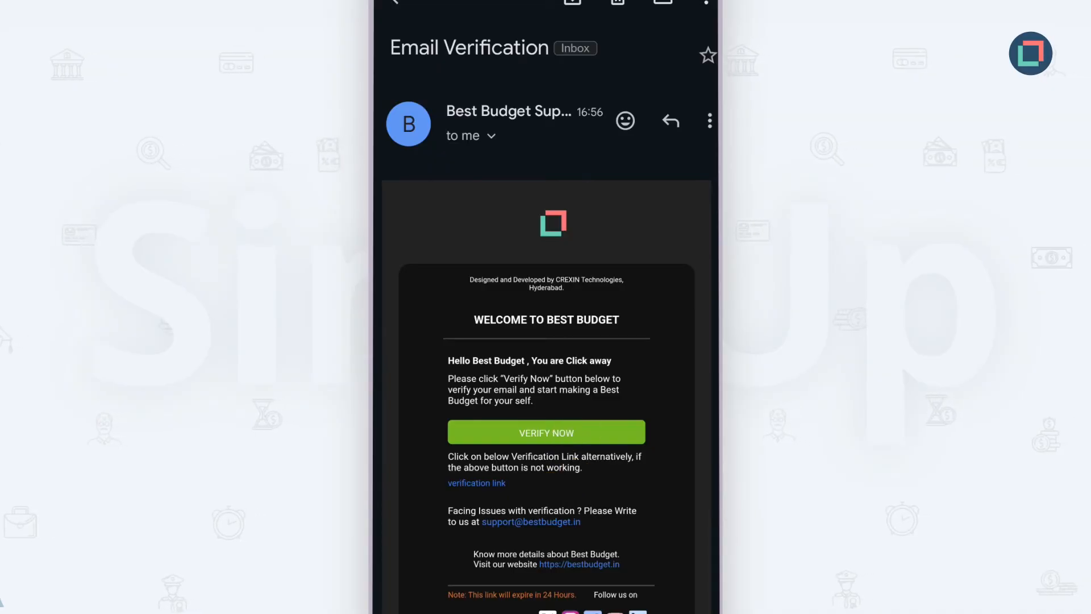
pyautogui.click(545, 432)
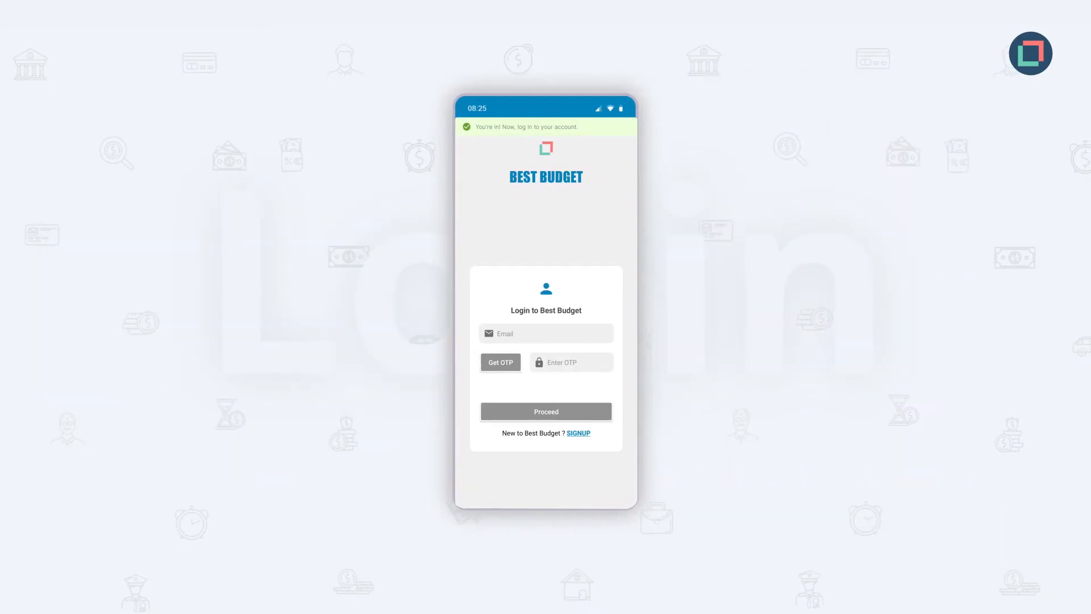
pyautogui.click(547, 333)
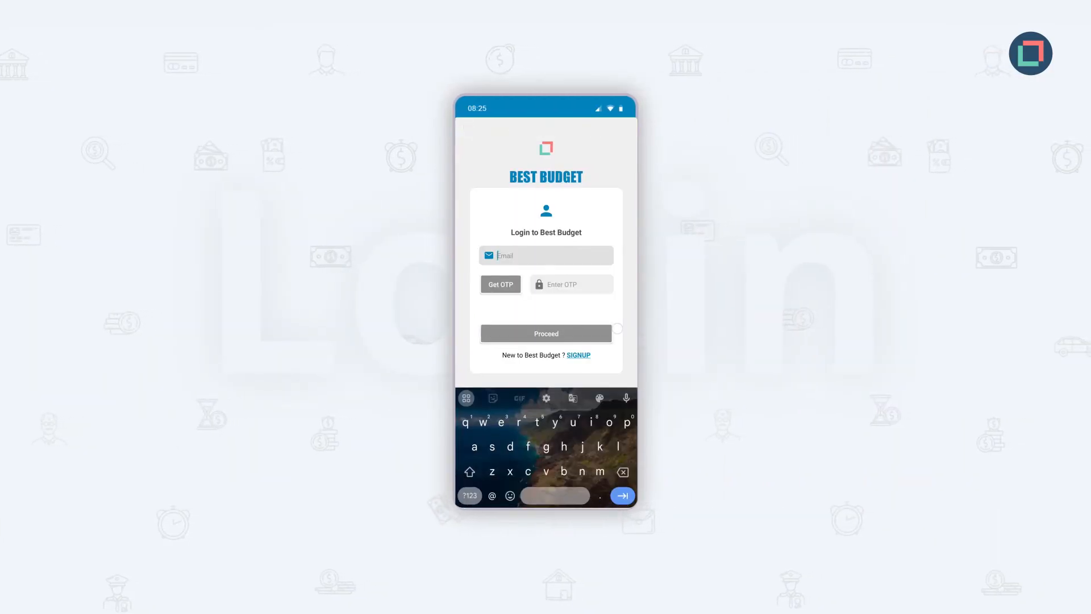
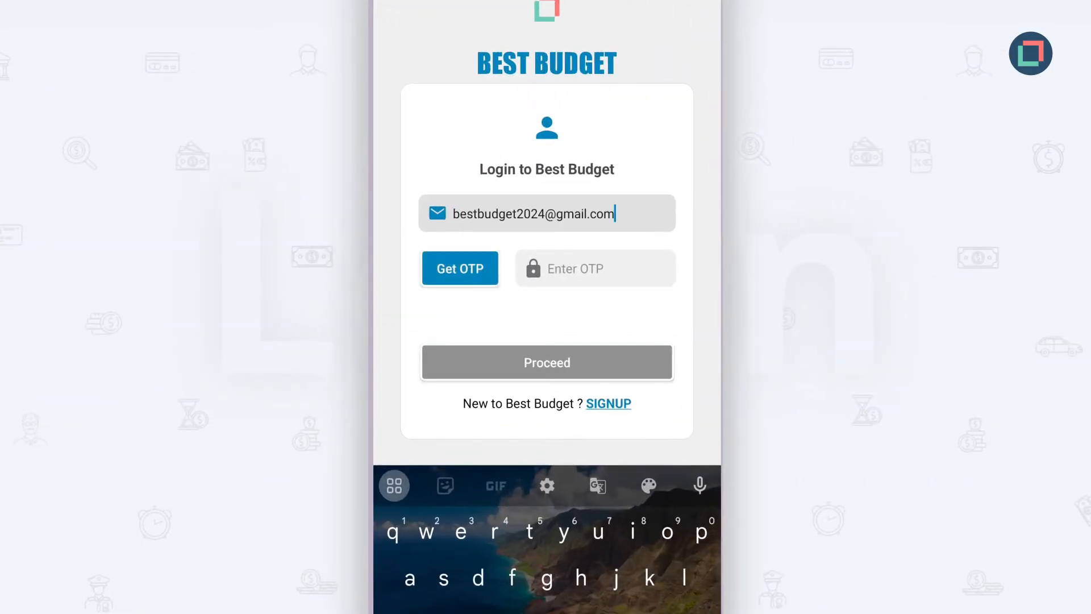
pyautogui.click(460, 268)
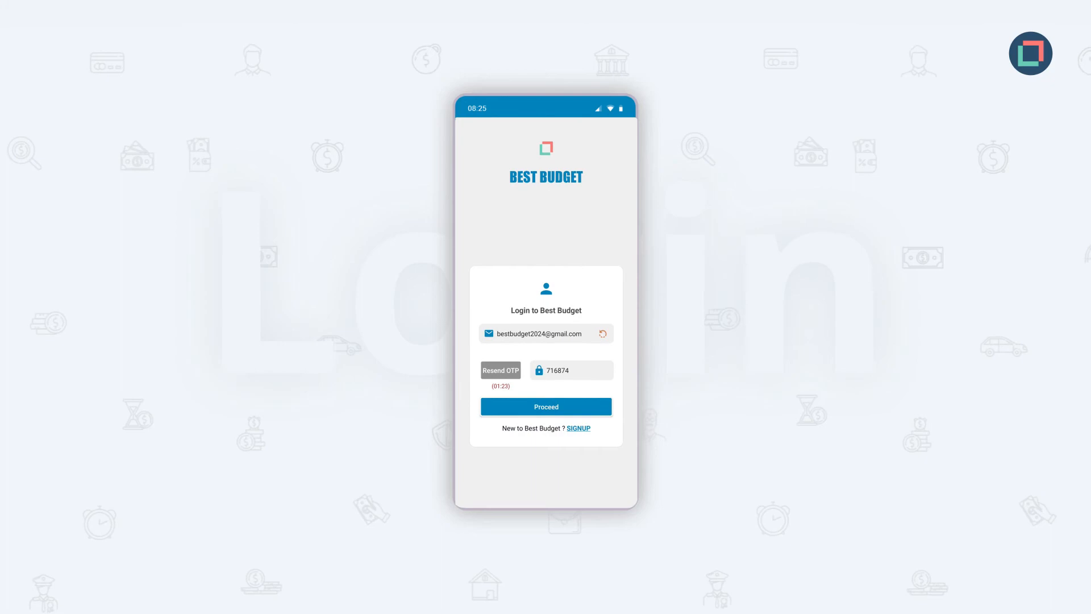
pyautogui.click(546, 407)
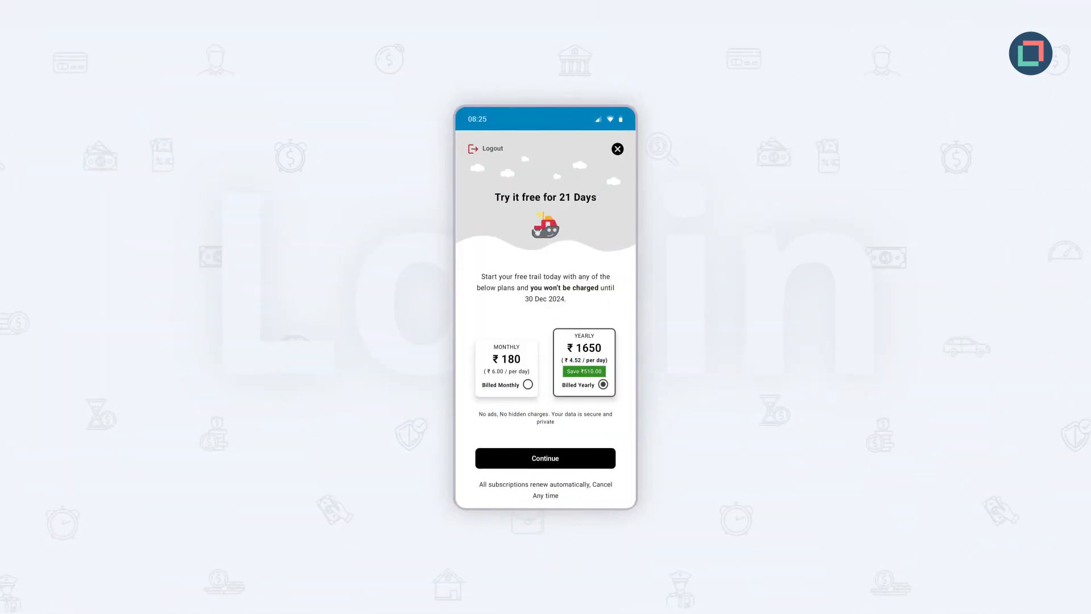
# Step: Start the 21-day free trial billed yearly and continue past the four-step welcome overview
pyautogui.click(395, 365)
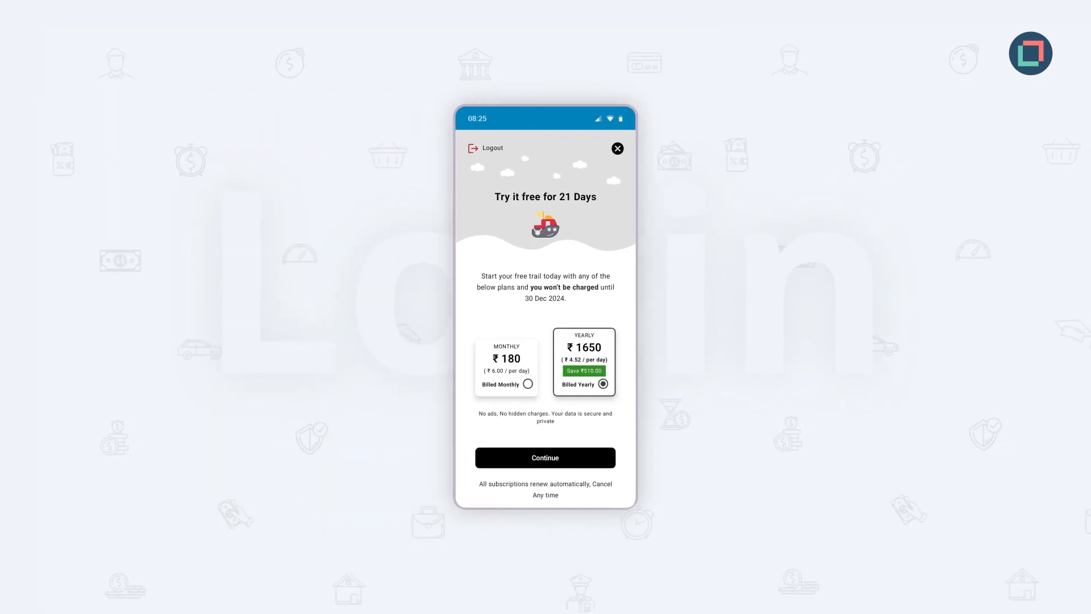
pyautogui.click(544, 457)
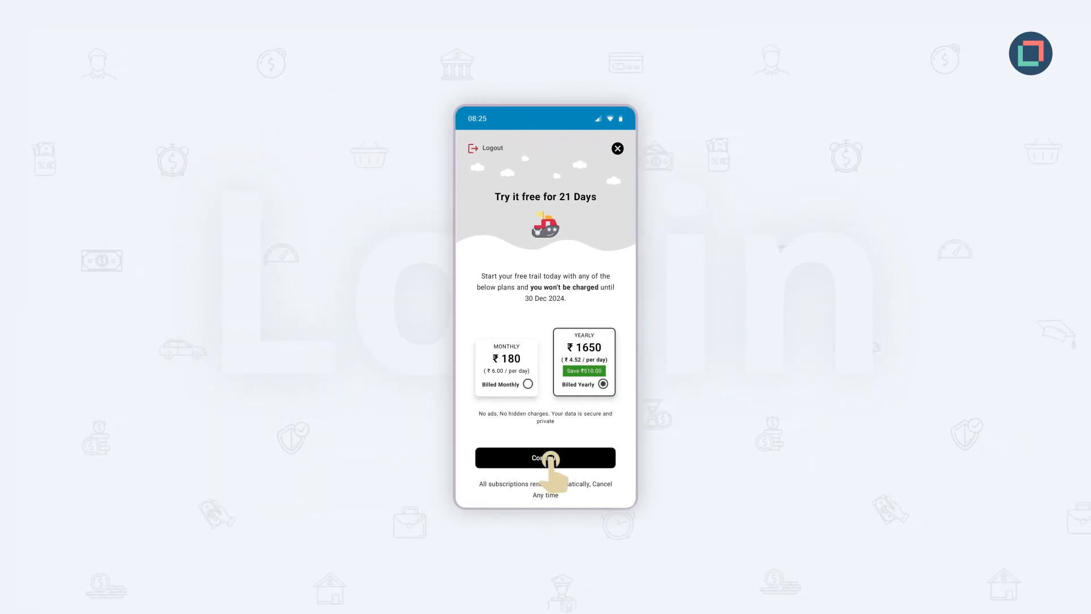
pyautogui.click(544, 458)
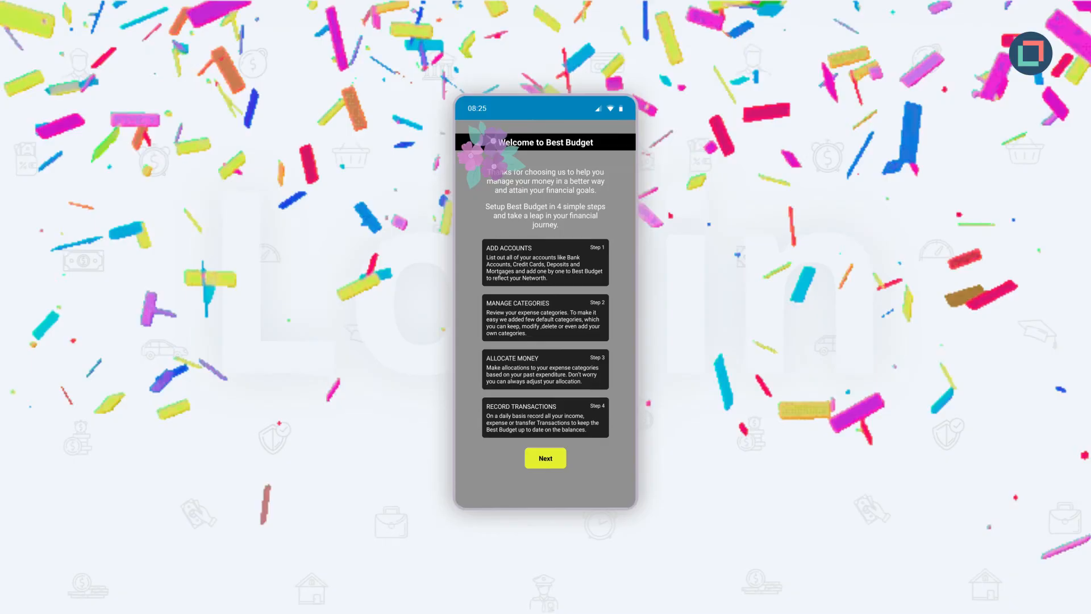
pyautogui.click(544, 458)
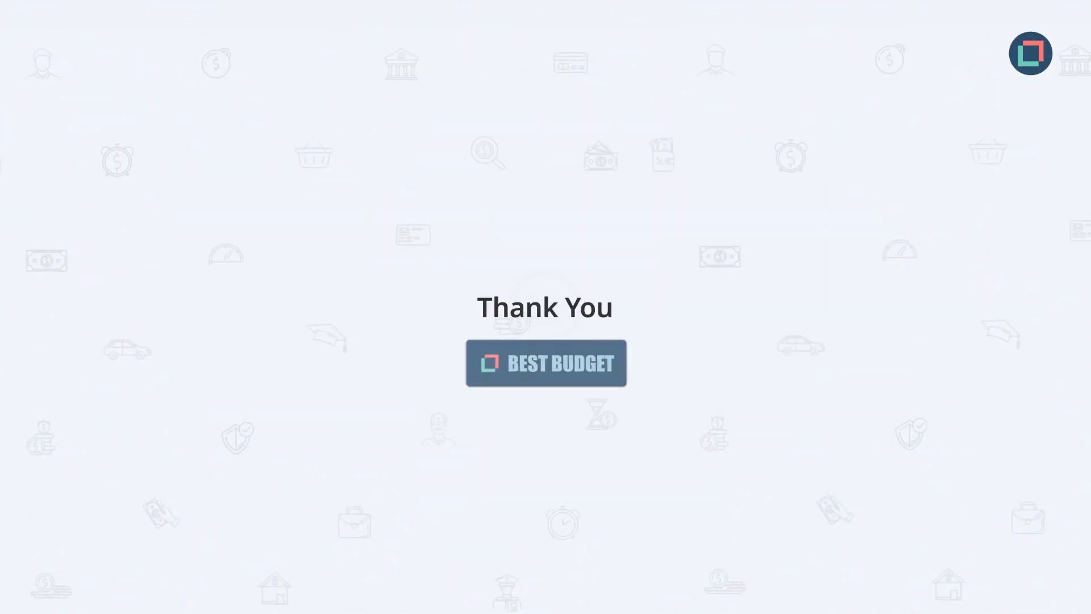